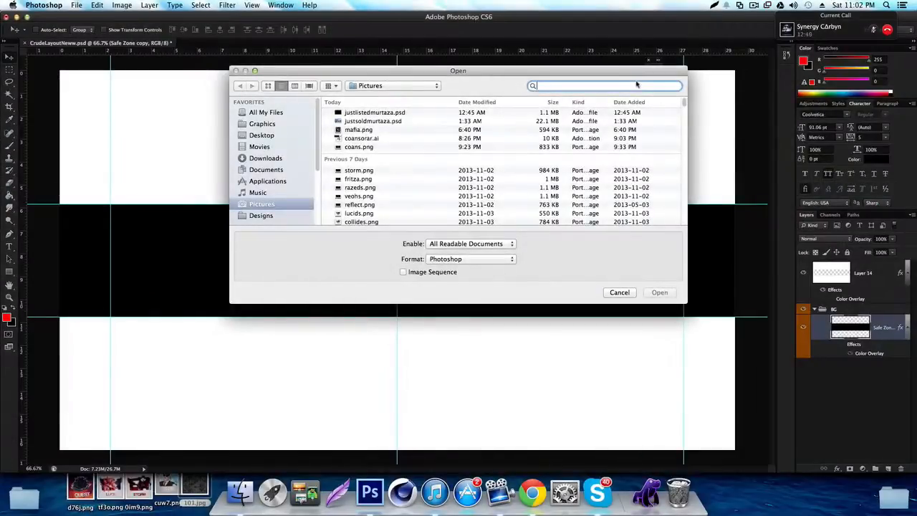
- Search 'robbiechain' to find and open CrudeChainStylebyRobbie.psd
{"action": "type", "text": "robbiechain"}
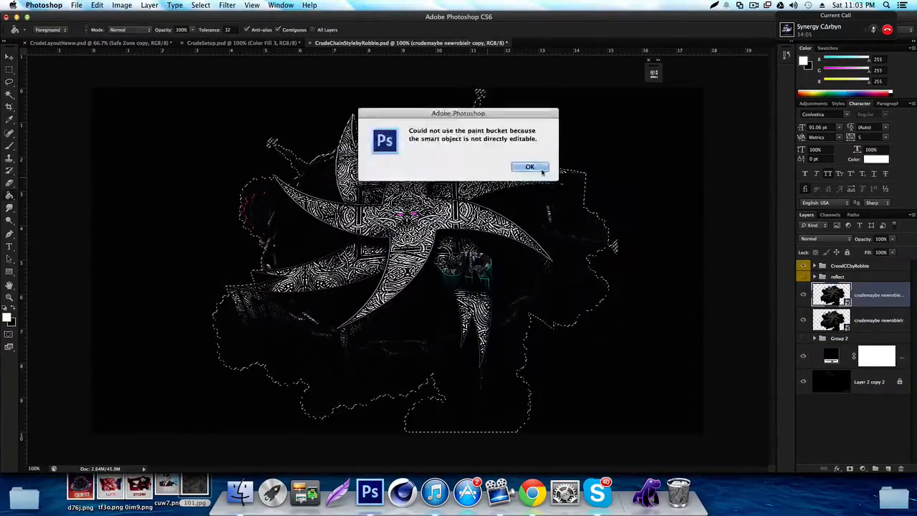
- Dismiss the smart object warning and place the star artwork below the crude logo
{"action": "left_click", "coordinate": [529, 166]}
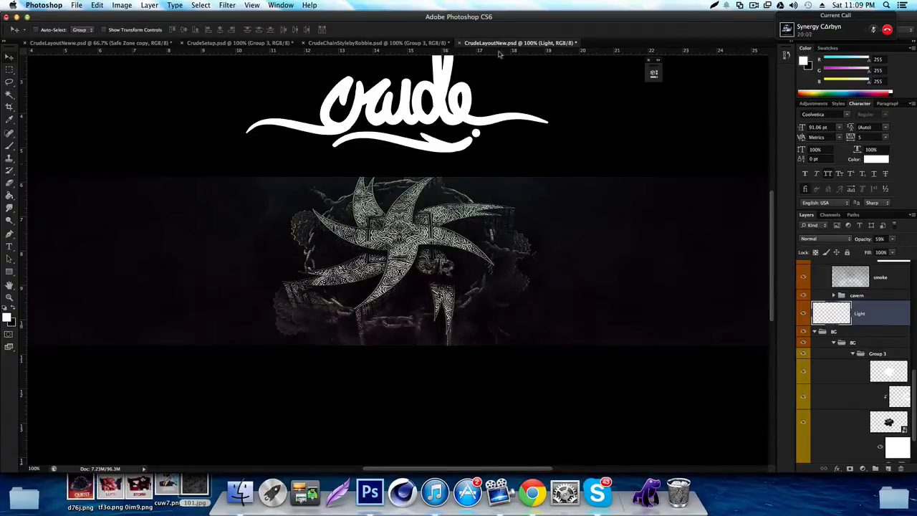
- Rotate the star artwork copy 180° with Free Transform
{"action": "right_click", "coordinate": [487, 268]}
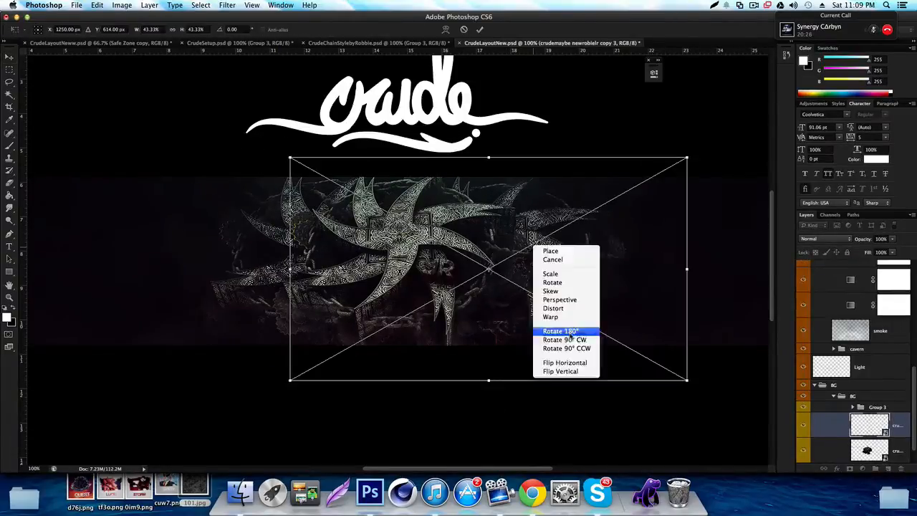
{"action": "left_click", "coordinate": [561, 331]}
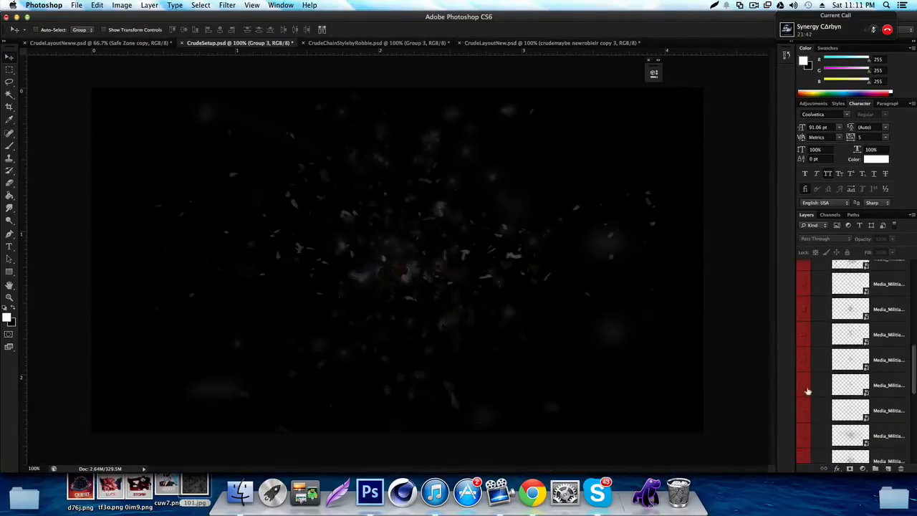
- Toggle a particle layer's visibility in CrudeSetup to add red speckles around the star
{"action": "left_click", "coordinate": [488, 43]}
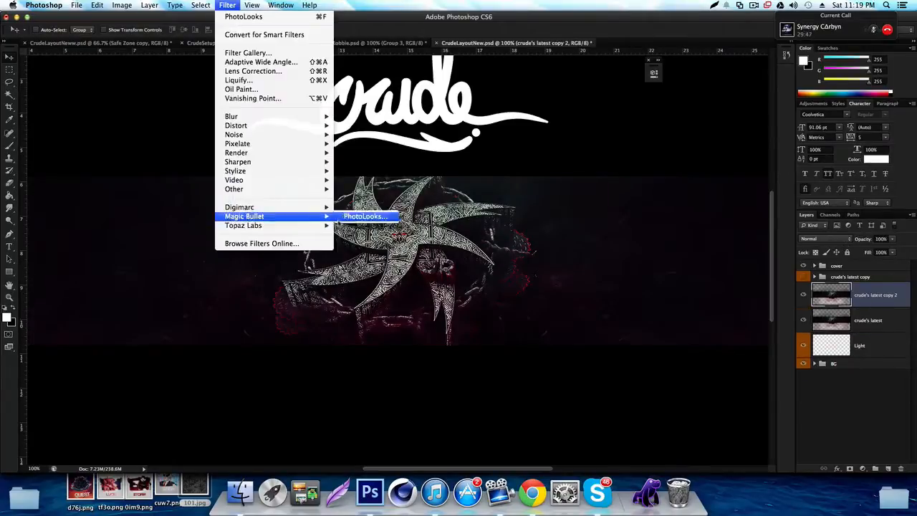
- Grade the merged layer in PhotoLooks with Print Bleach Bypass and apply the look
{"action": "left_click", "coordinate": [365, 215]}
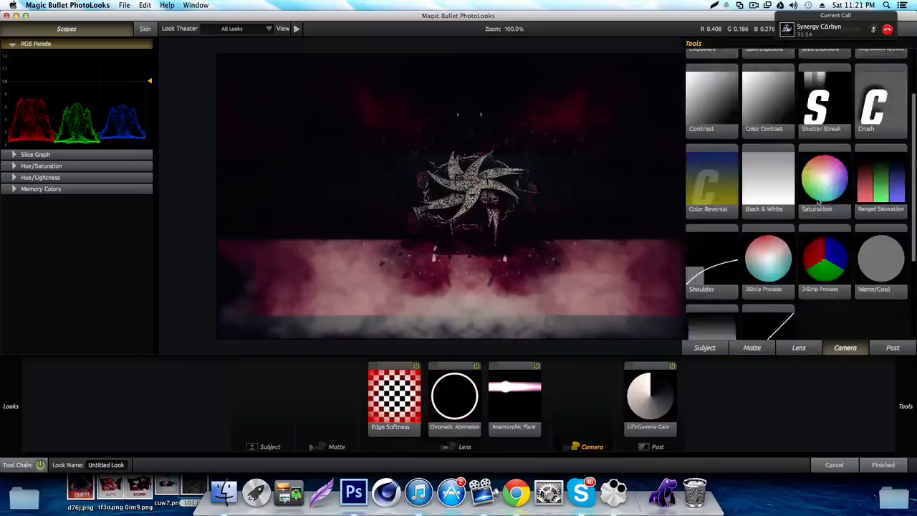
{"action": "left_click", "coordinate": [892, 348]}
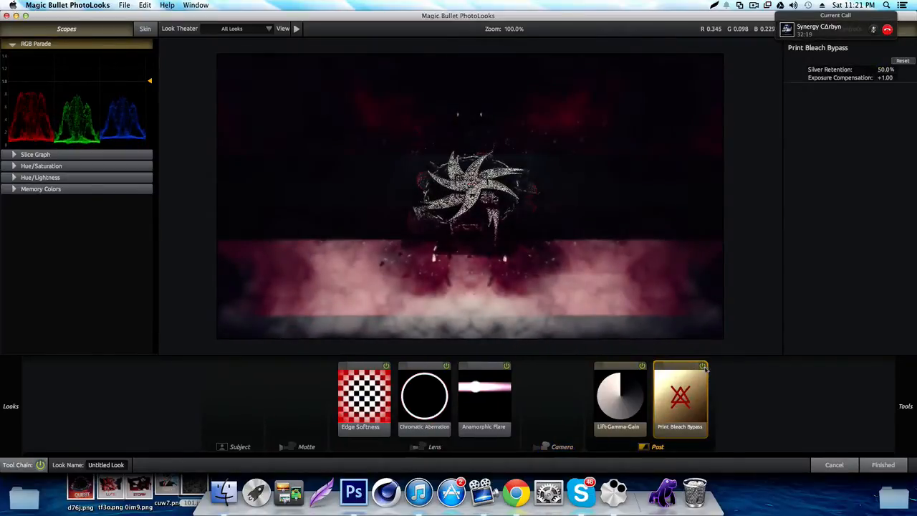
{"action": "left_click", "coordinate": [353, 492]}
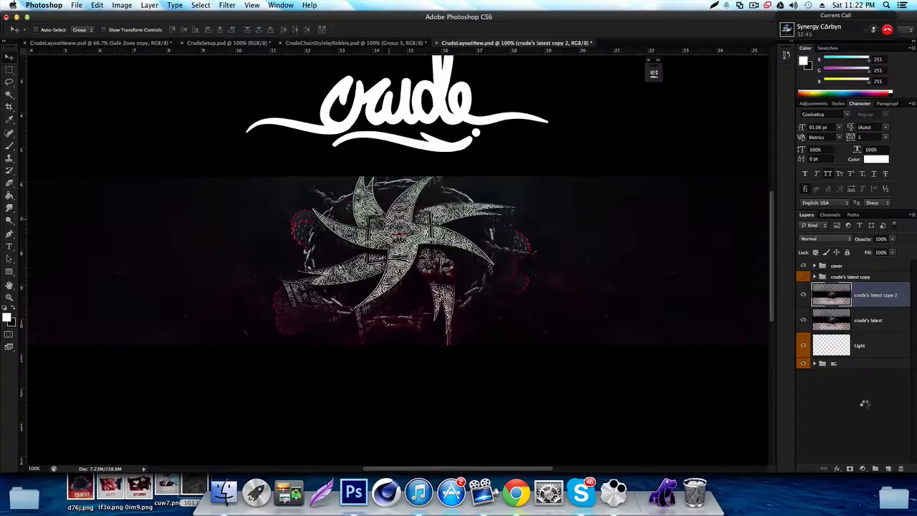
- Uncheck the G channel in the graded copy's Blending Options for a magenta tint
{"action": "double_click", "coordinate": [831, 295]}
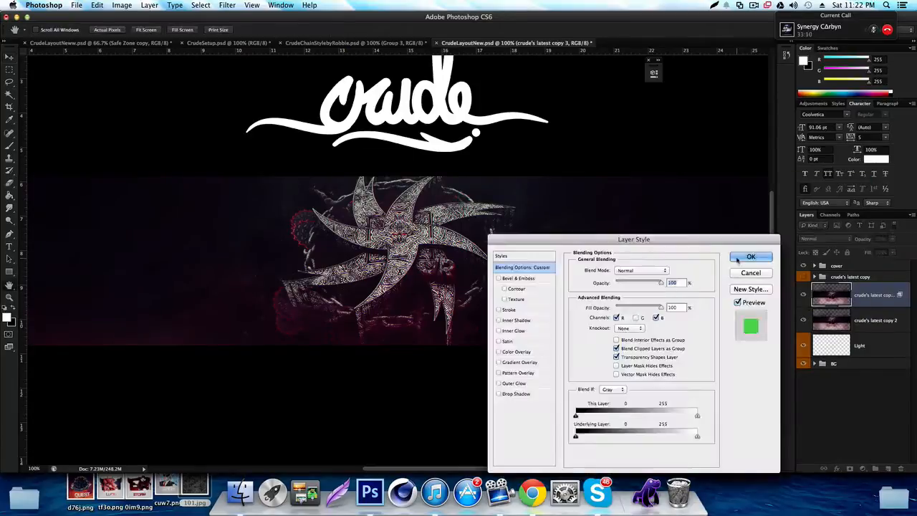
{"action": "left_click", "coordinate": [751, 256]}
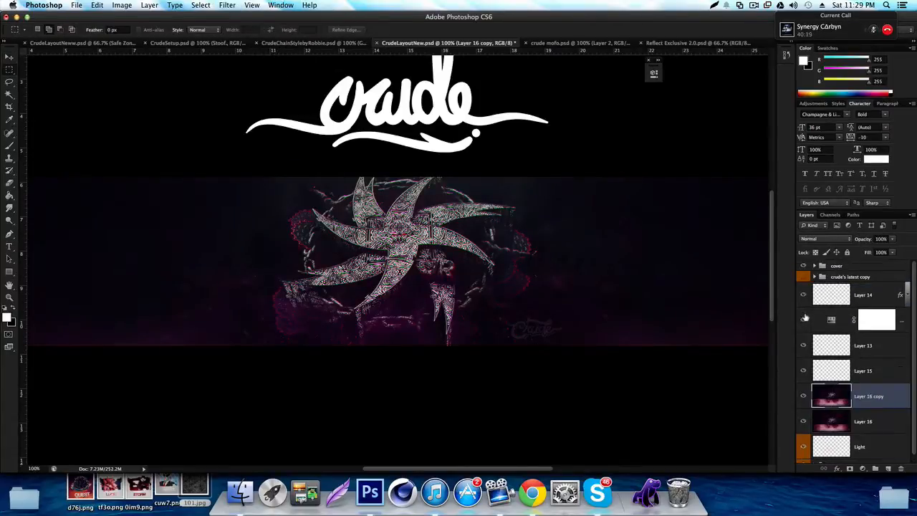
- Hide the masked layer below Layer 14 and toggle Layer 16 copy 2 for a deeper red
{"action": "left_click", "coordinate": [823, 239]}
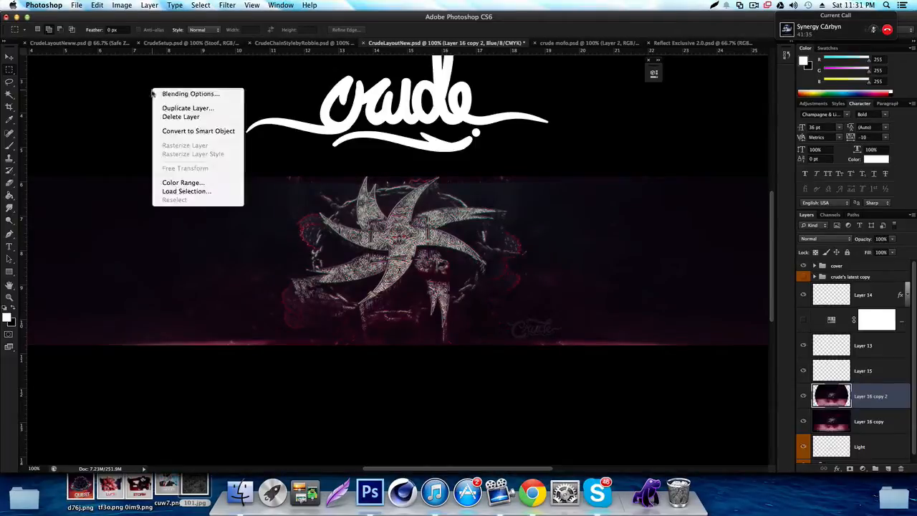
{"action": "left_click", "coordinate": [803, 396]}
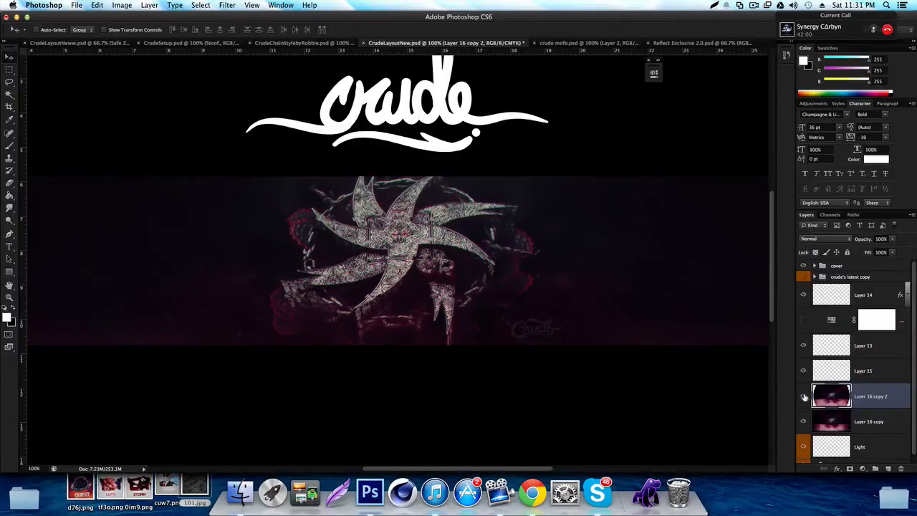